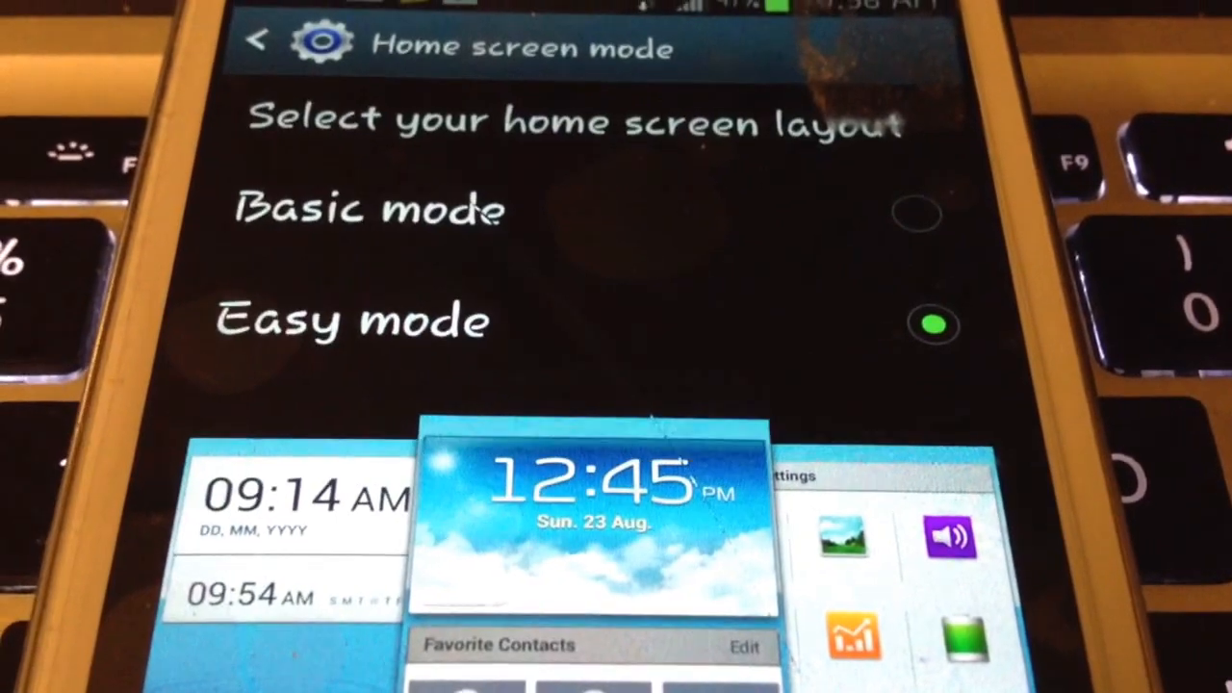
Select Easy mode as the home screen layout in Home screen mode
{"action": "left_click", "coordinate": [933, 326]}
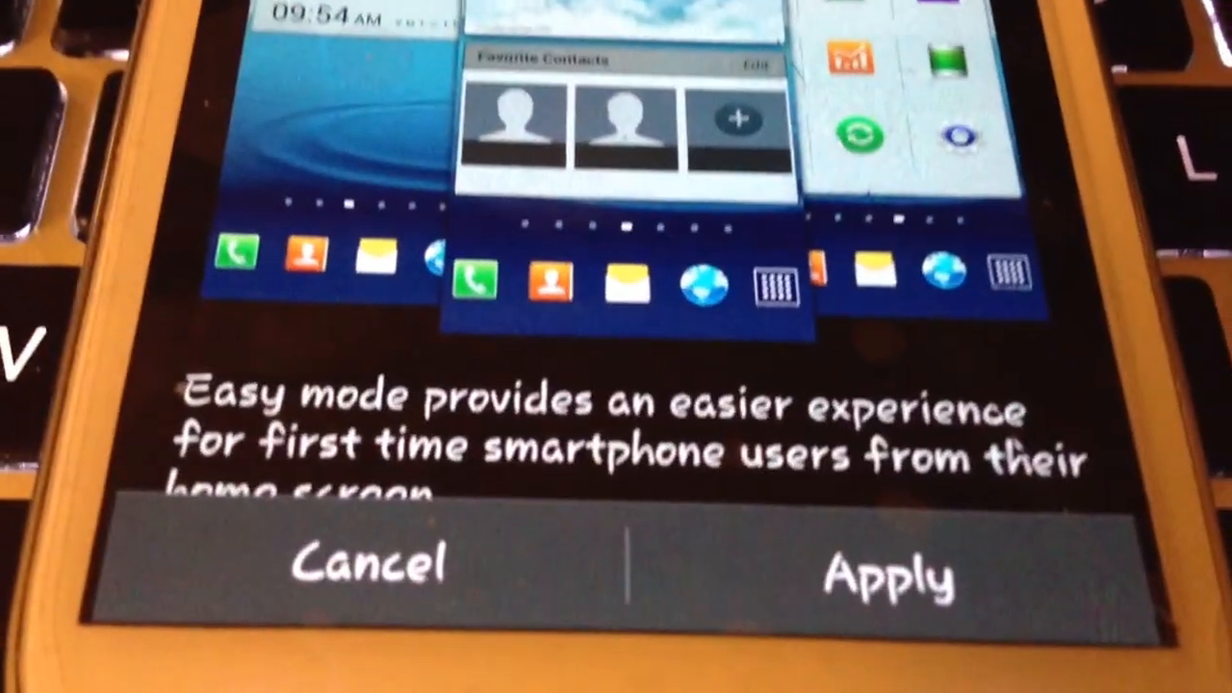